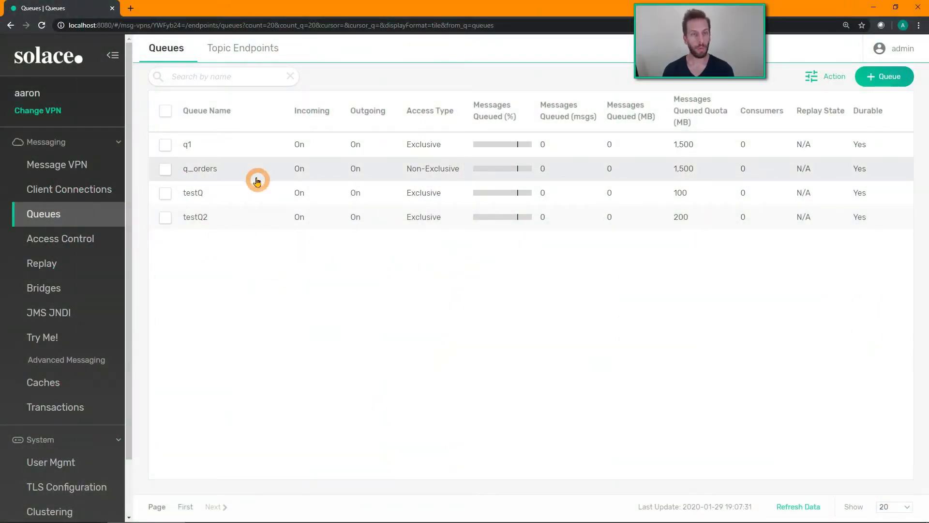
{"action": "mouse_move", "coordinate": [217, 195]}
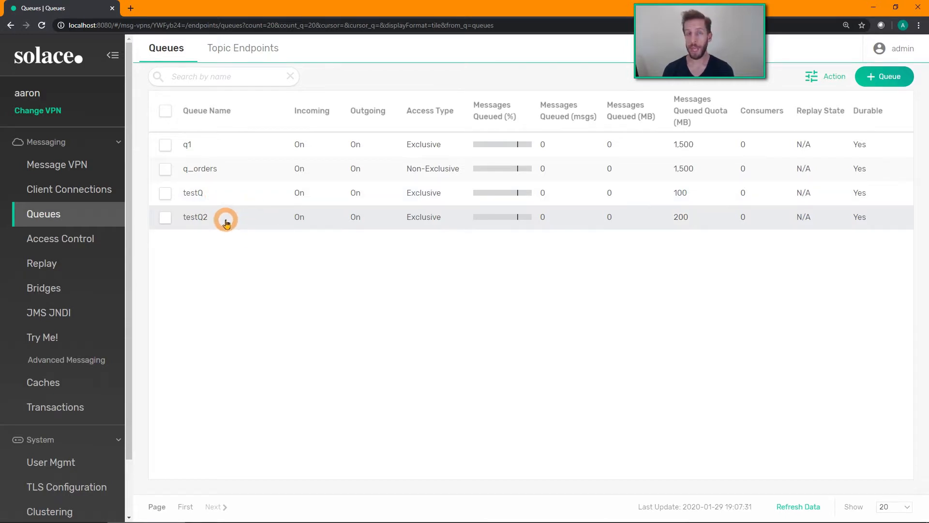
{"action": "mouse_move", "coordinate": [249, 248]}
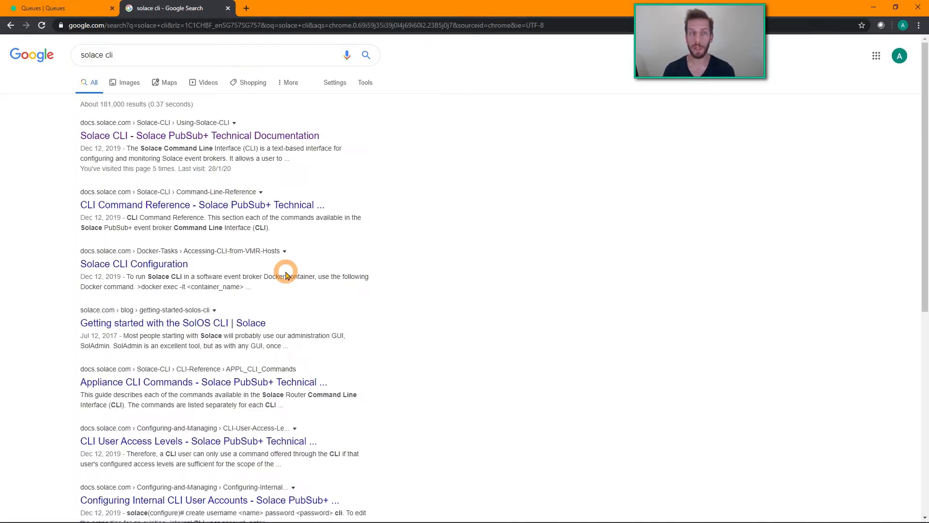
Open the 'Solace CLI - Solace PubSub+ Technical Documentation' search result
{"action": "left_click", "coordinate": [199, 135]}
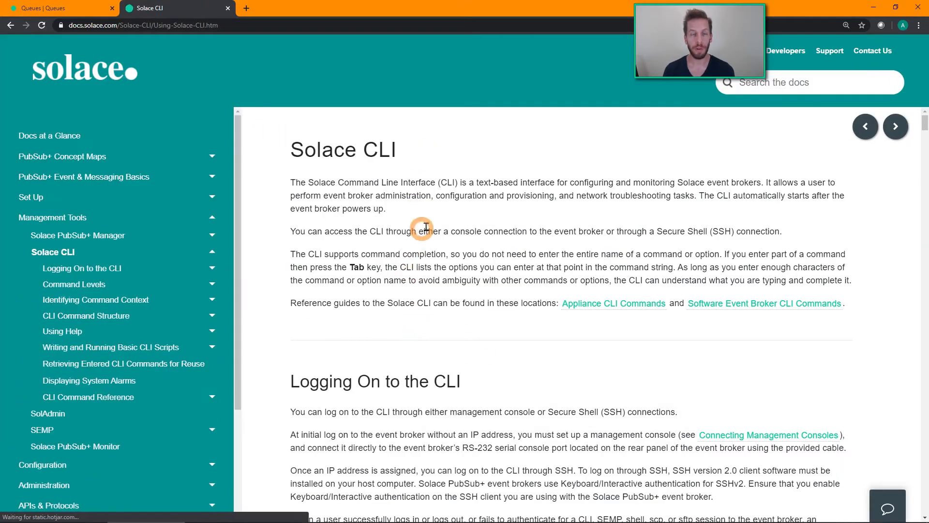
{"action": "mouse_move", "coordinate": [412, 208]}
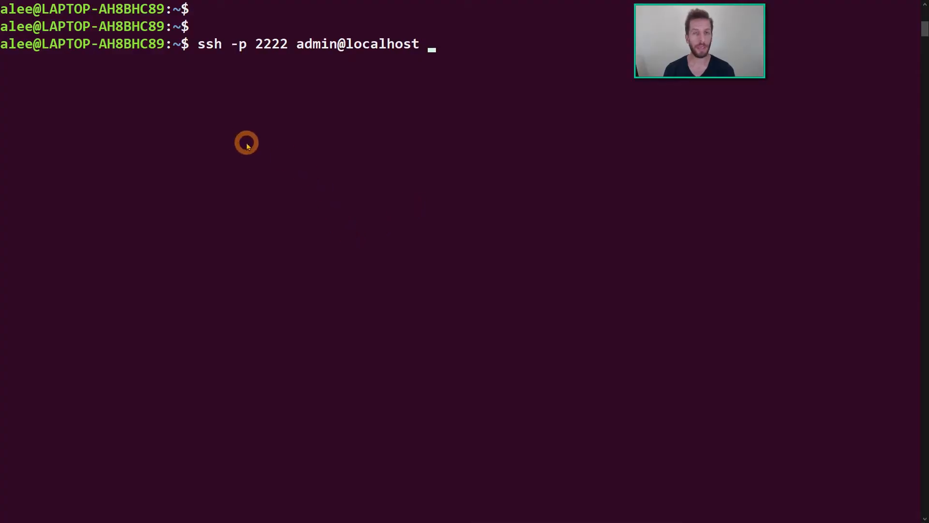
{"action": "mouse_move", "coordinate": [266, 66]}
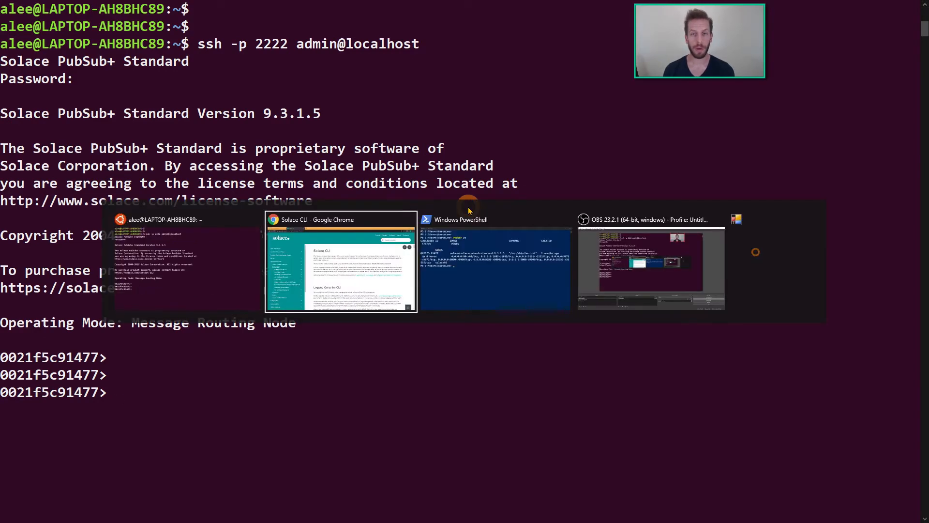
In PowerShell, start the broker CLI with docker exec -it solace93 cli
{"action": "left_click", "coordinate": [461, 219]}
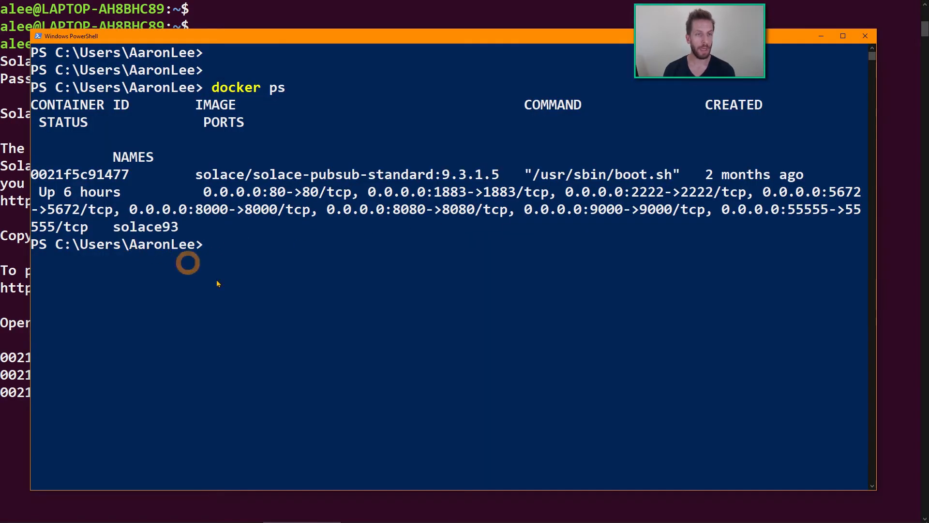
{"action": "type", "text": "docker exer"}
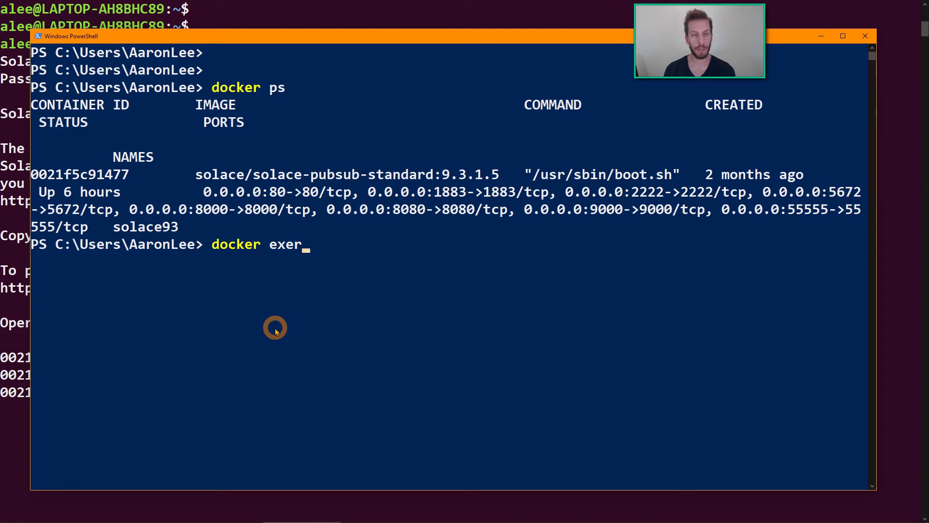
{"action": "type", "text": "c -it solace93"}
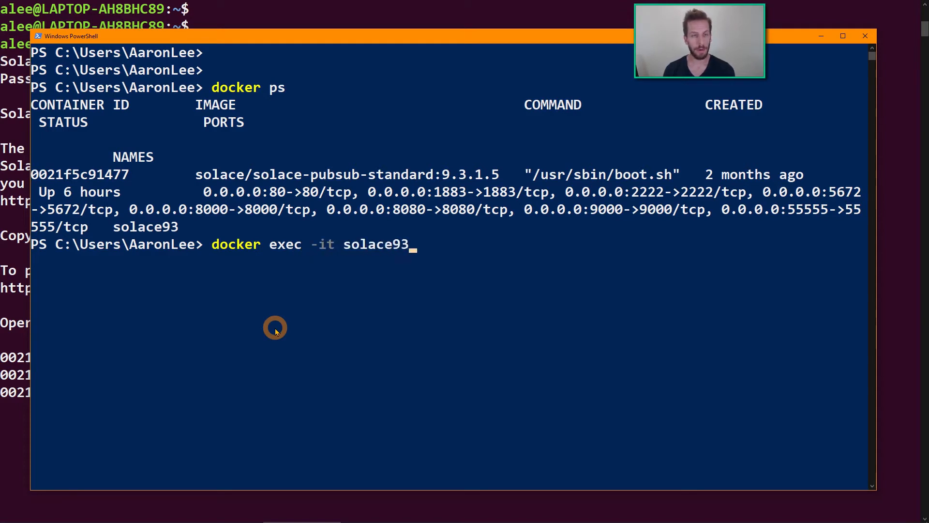
{"action": "type", "text": "cli"}
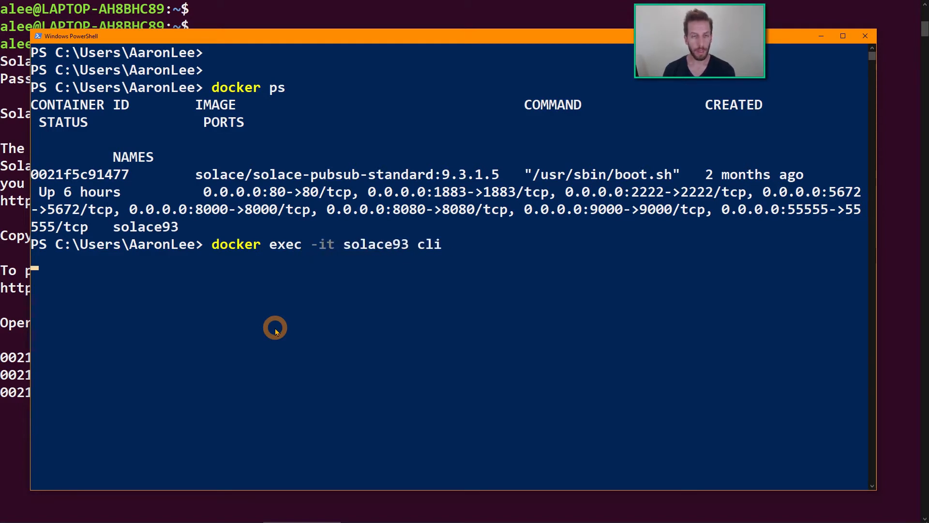
{"action": "mouse_move", "coordinate": [142, 237]}
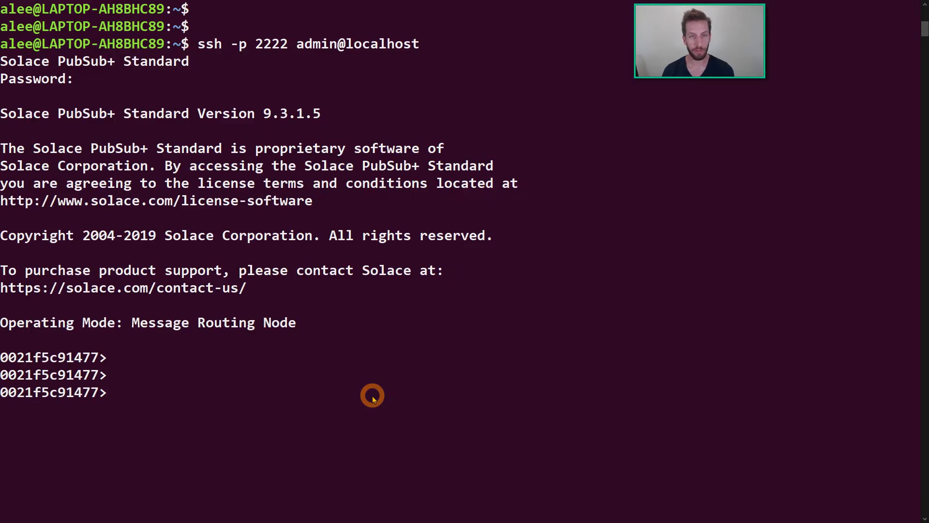
List message VPNs aaron, default and resttest, and page through the existing queue details
{"action": "type", "text": "show message-vpn *"}
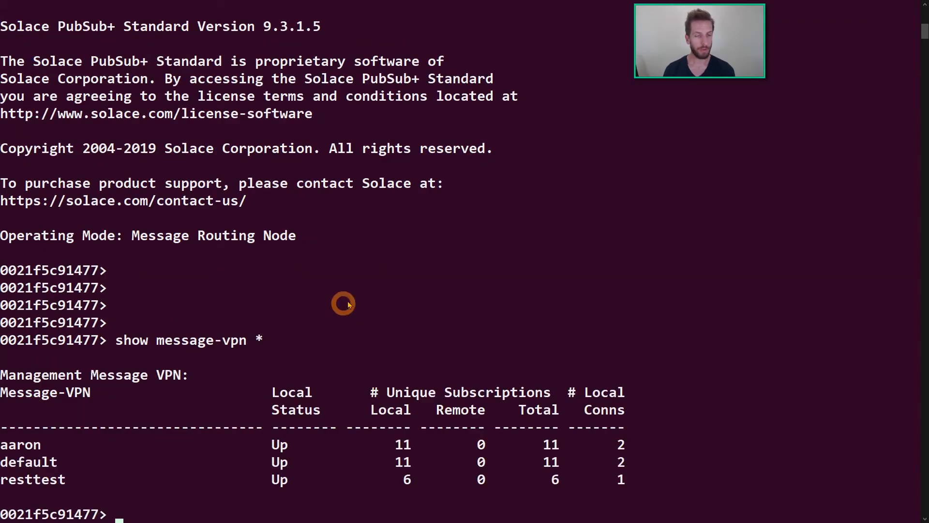
{"action": "type", "text": "show"}
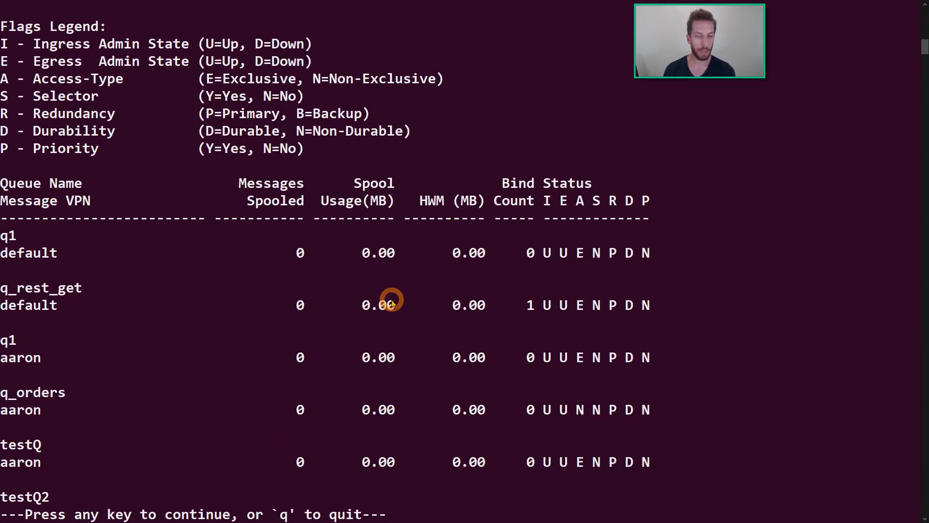
{"action": "key", "text": "q"}
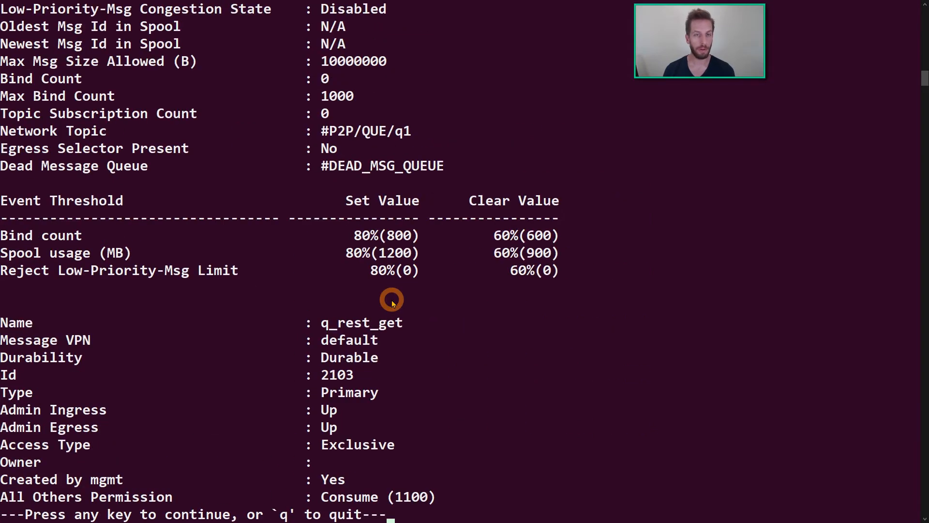
{"action": "key", "text": "q"}
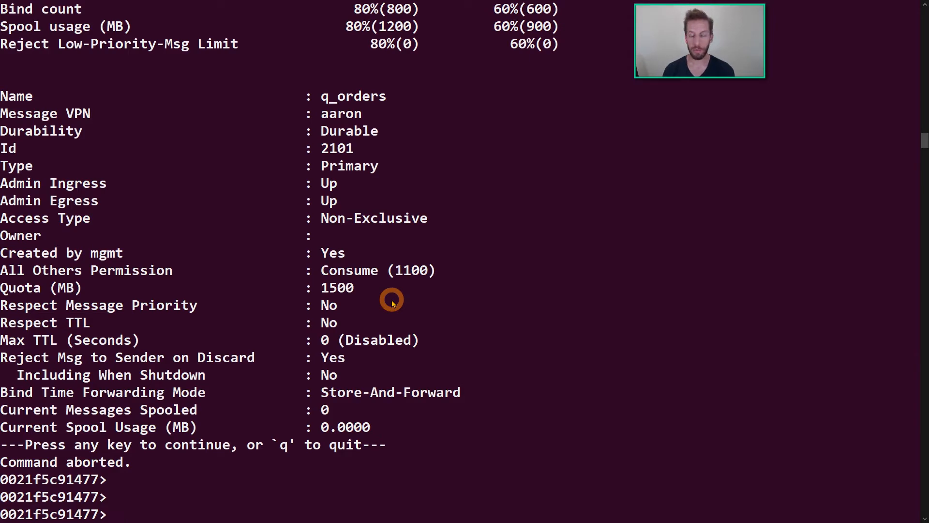
{"action": "type", "text": "enable"}
{"action": "type", "text": "message-spool message-vpn aaron"}
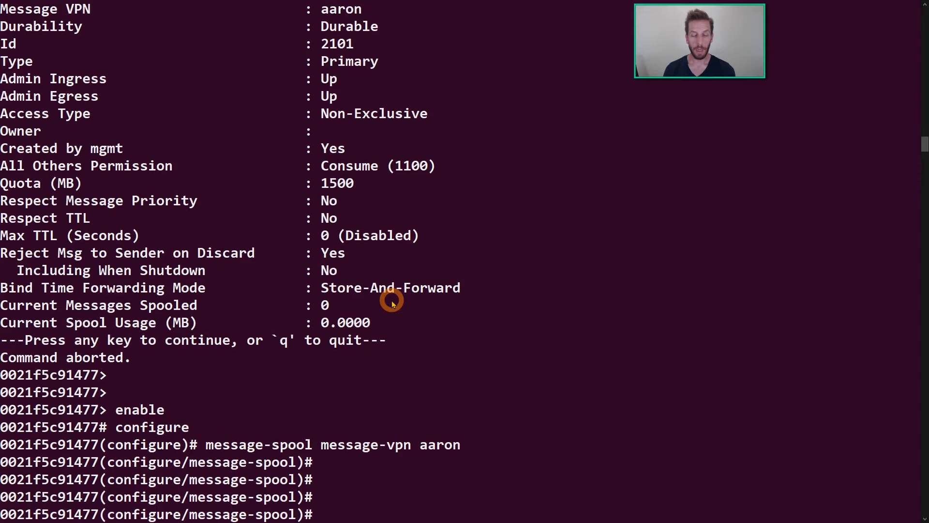
Create queue testQ3 with max-spool-usage 300 and enable it with no shut
{"action": "type", "text": "create queue"}
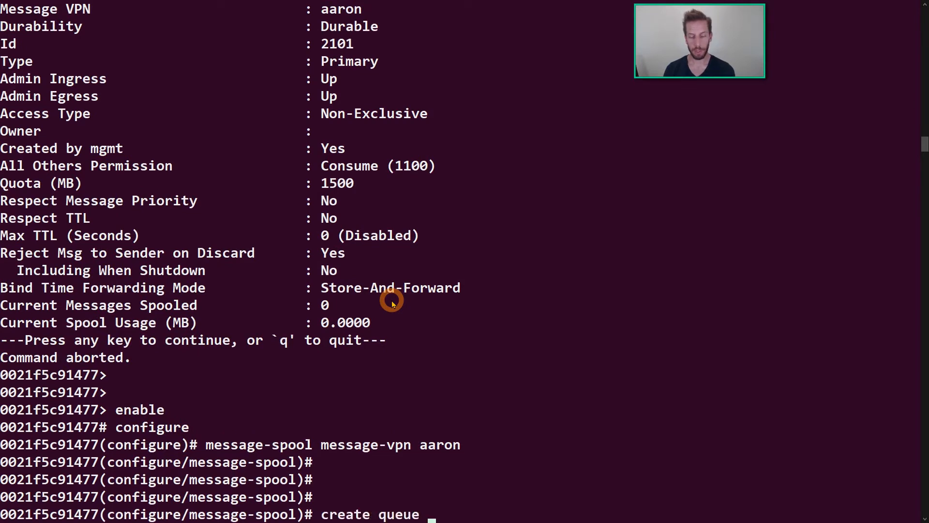
{"action": "type", "text": "testQ3"}
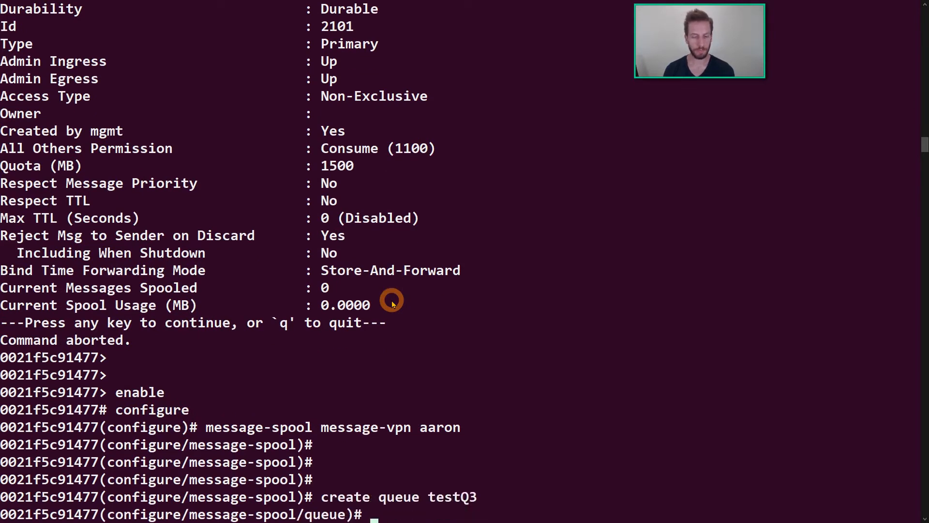
{"action": "type", "text": "max-spool-usage"}
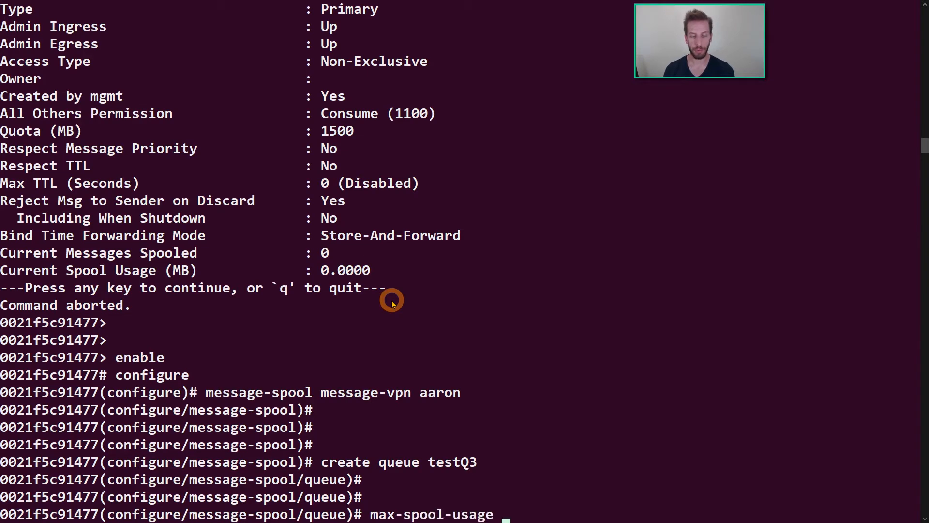
{"action": "type", "text": "300"}
{"action": "type", "text": "permission all consume"}
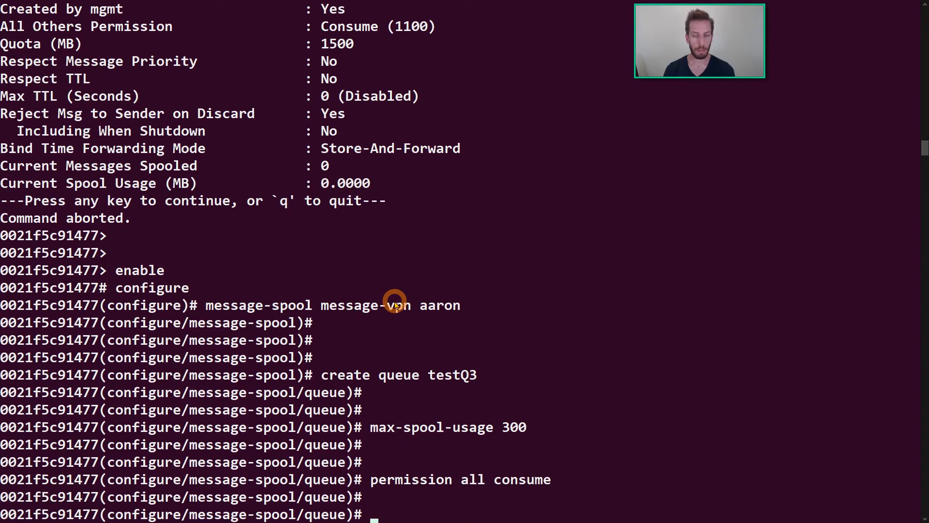
{"action": "type", "text": "no shut"}
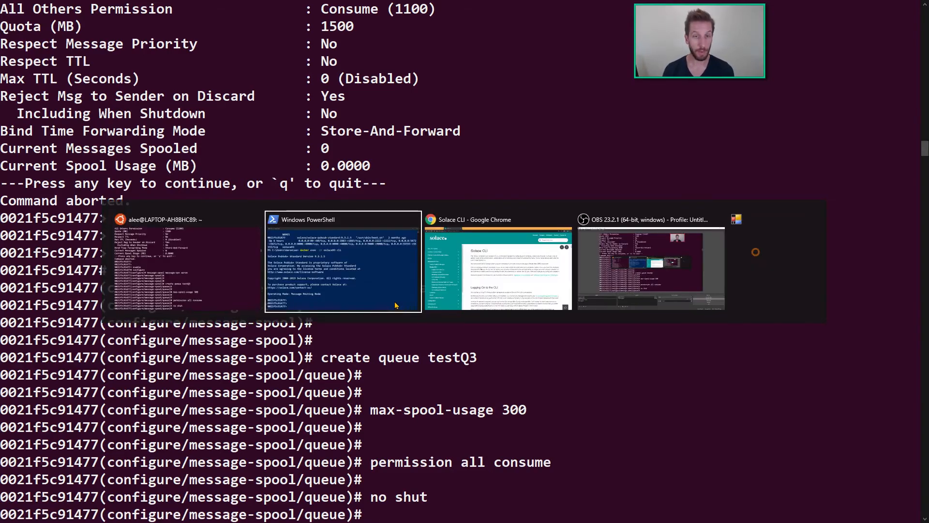
Check testQ3's details in the CLI and open its Subscriptions list in PubSub+ Manager
{"action": "left_click", "coordinate": [498, 219]}
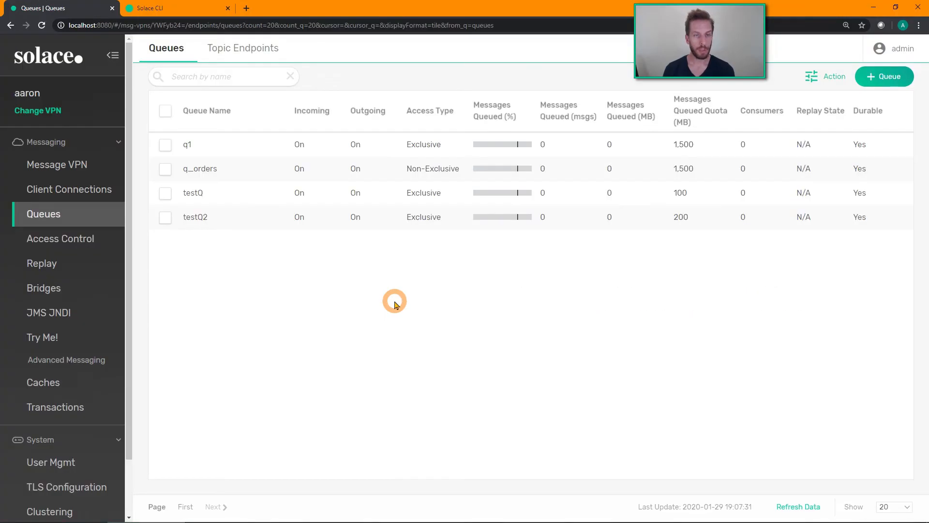
{"action": "left_click", "coordinate": [799, 506]}
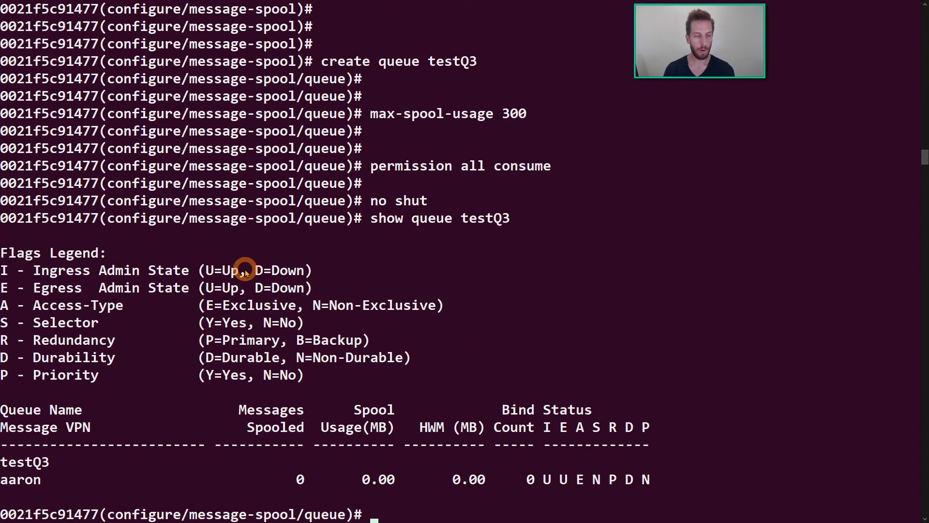
{"action": "key", "text": "enter"}
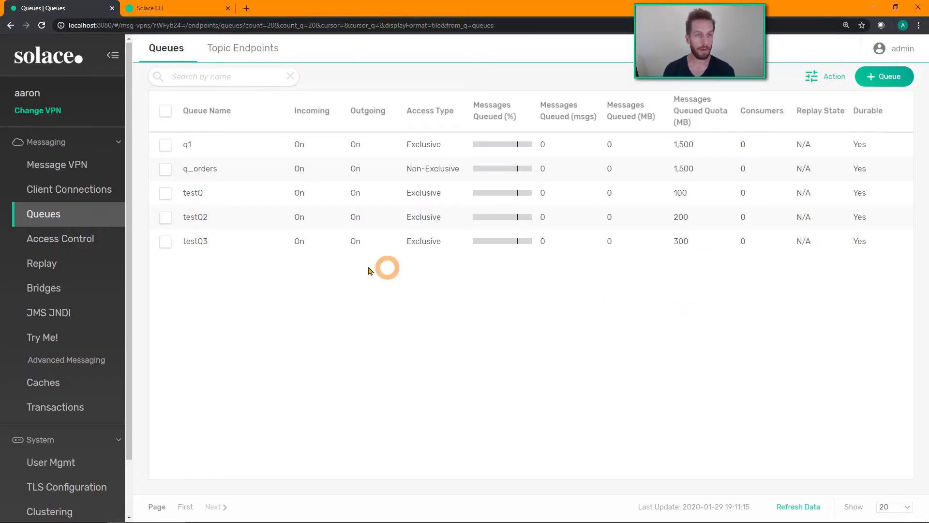
{"action": "left_click", "coordinate": [195, 241]}
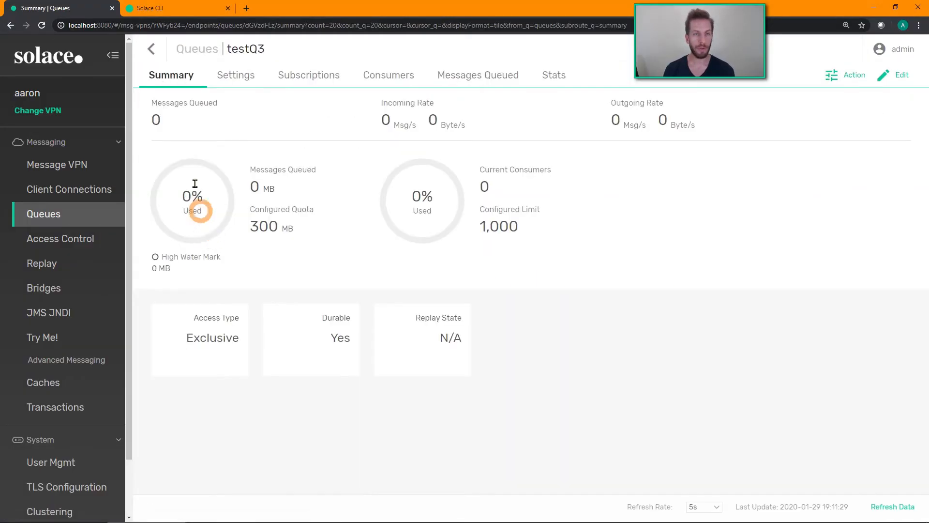
{"action": "left_click", "coordinate": [309, 75]}
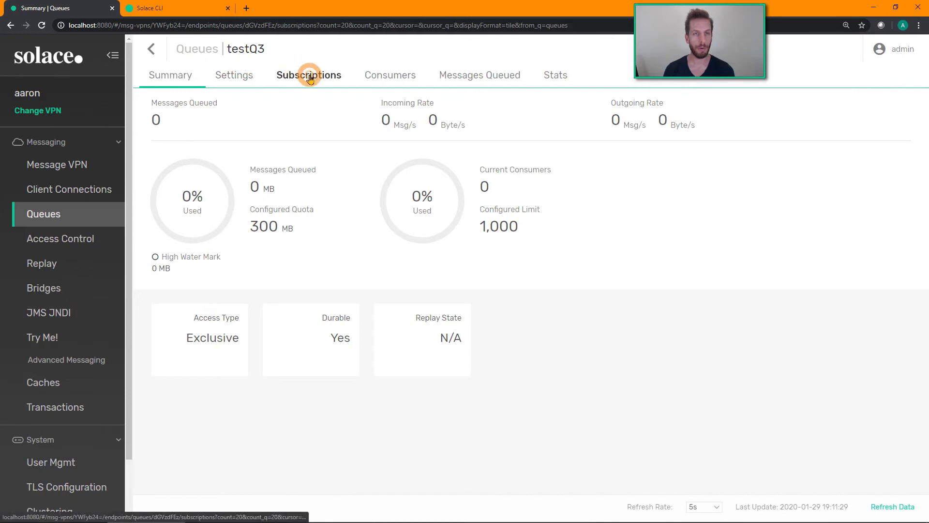
Add topic subscription hello/> to testQ3 and refresh the Manager to show it
{"action": "left_click", "coordinate": [171, 8]}
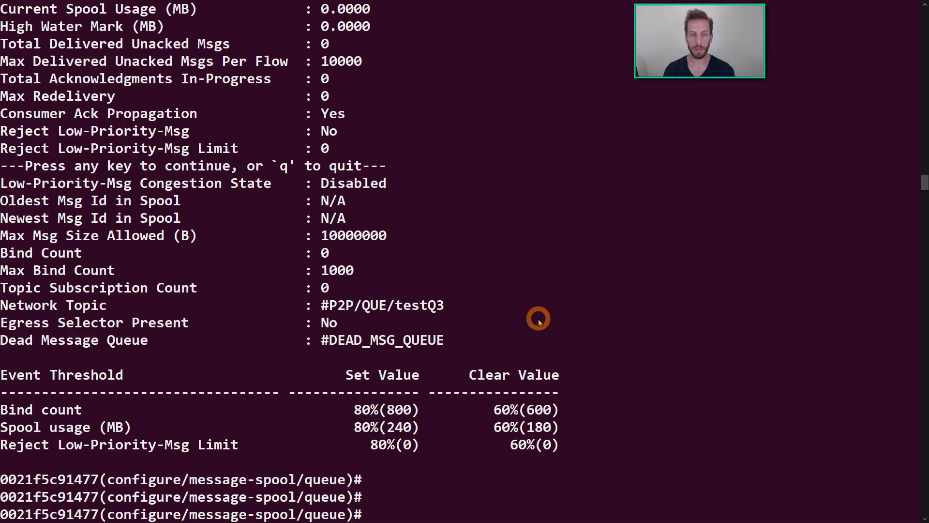
{"action": "type", "text": "subscription topic"}
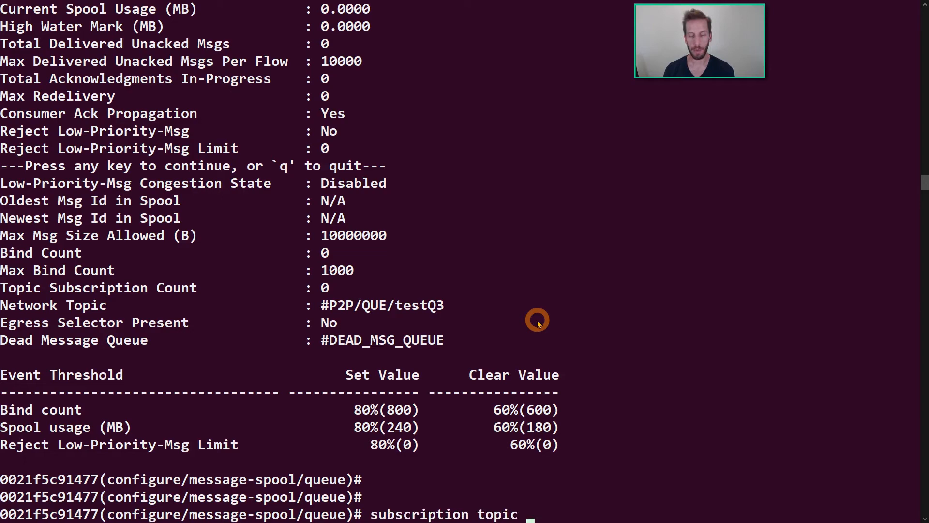
{"action": "type", "text": "hello/>"}
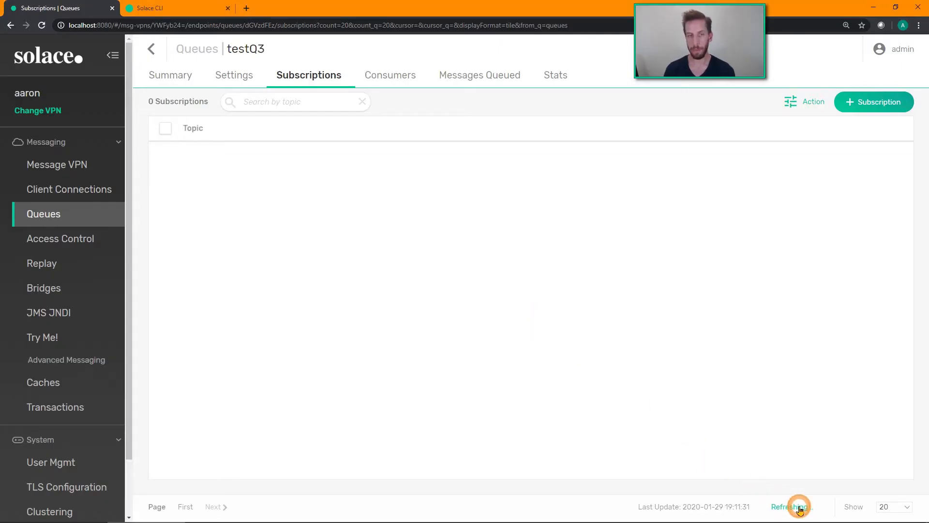
{"action": "left_click", "coordinate": [791, 506]}
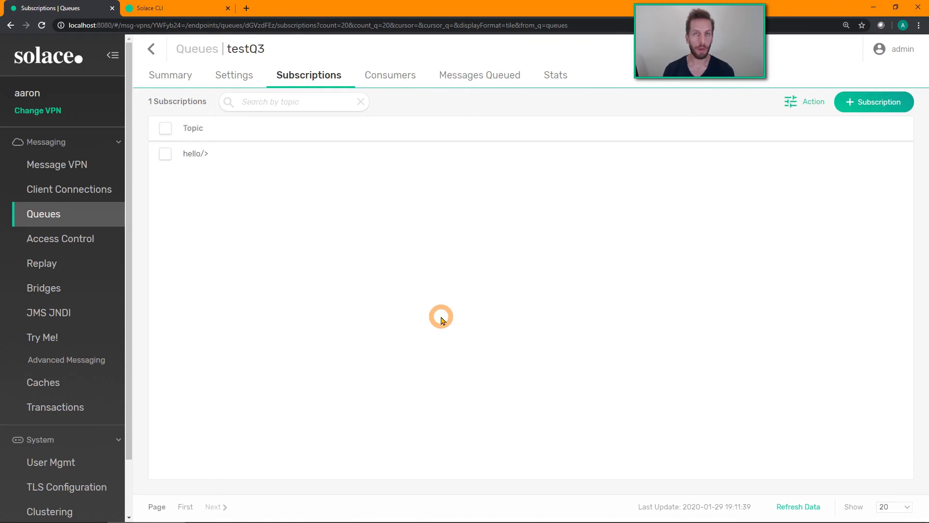